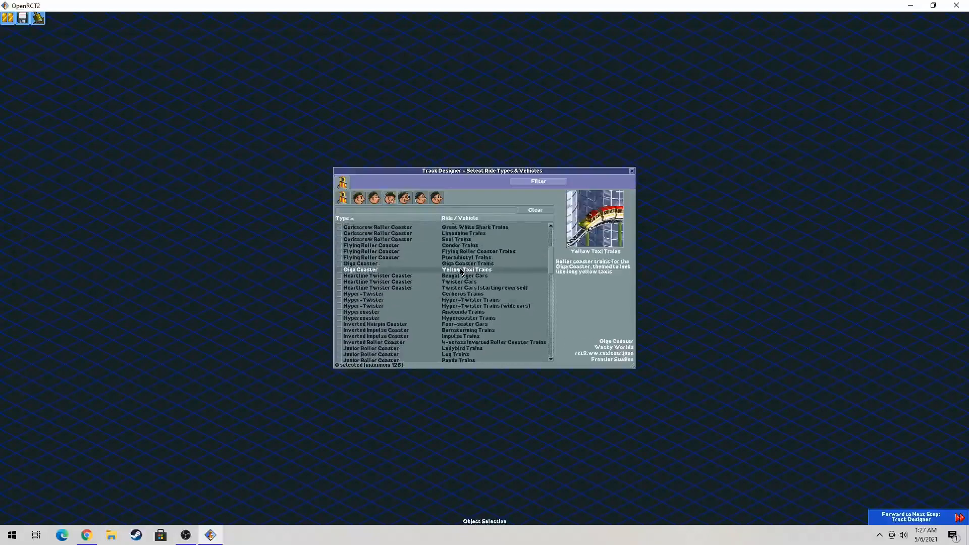
Step: Scroll the object selection list and choose Twister Roller Coaster – Twister Trains
scroll("up", 3)
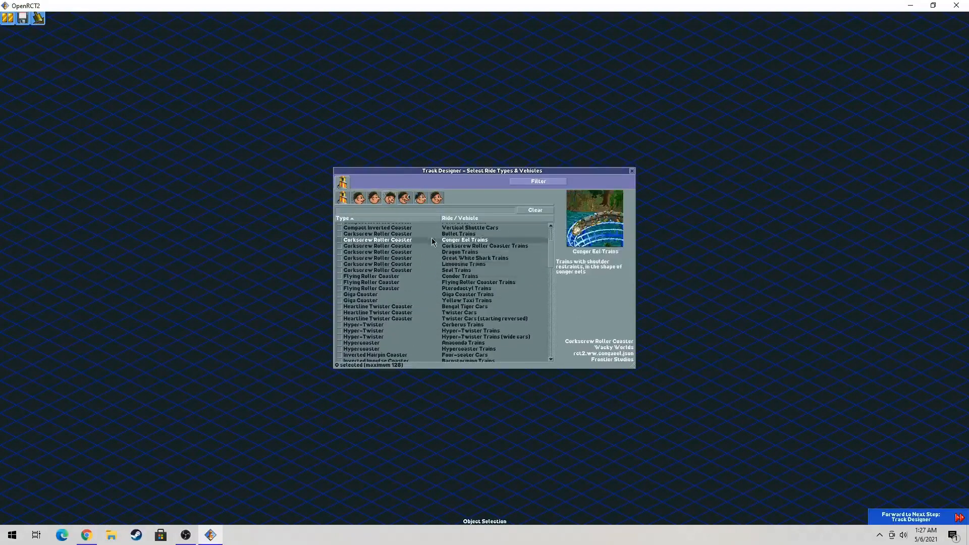
scroll("down", 3)
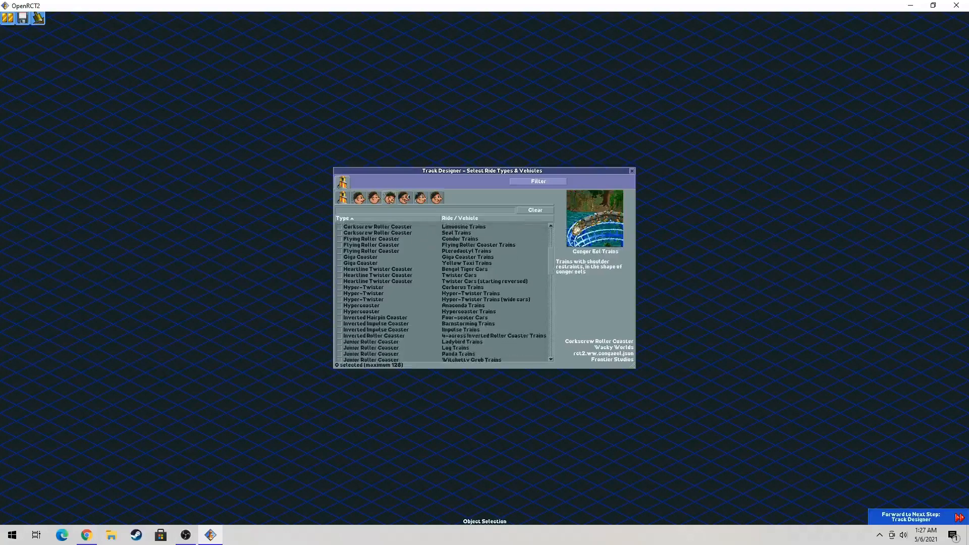
left_click(432, 263)
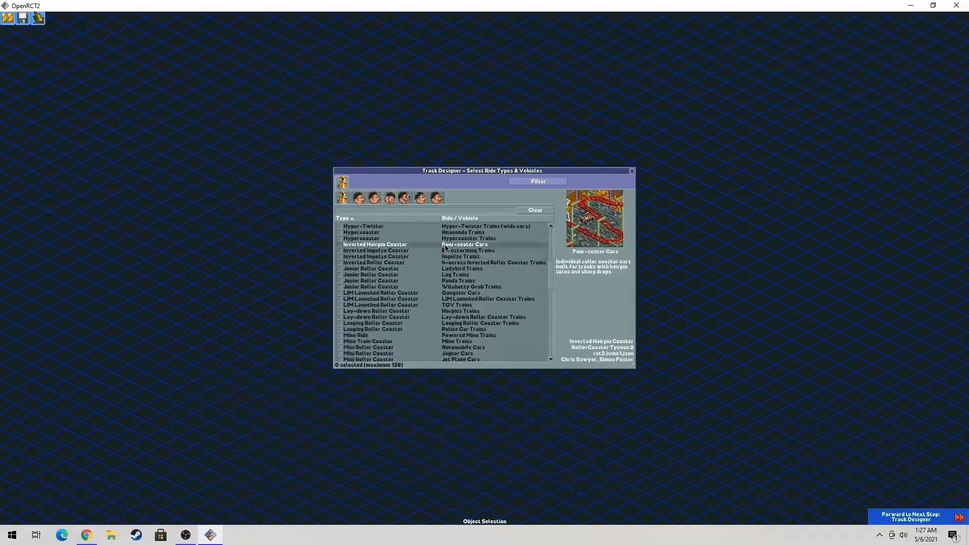
scroll("down", 3)
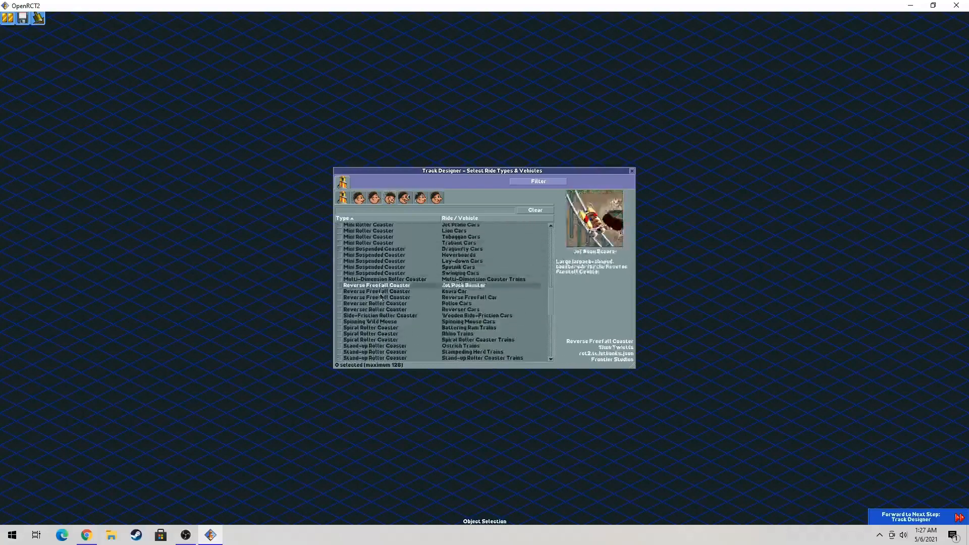
scroll("down", 3)
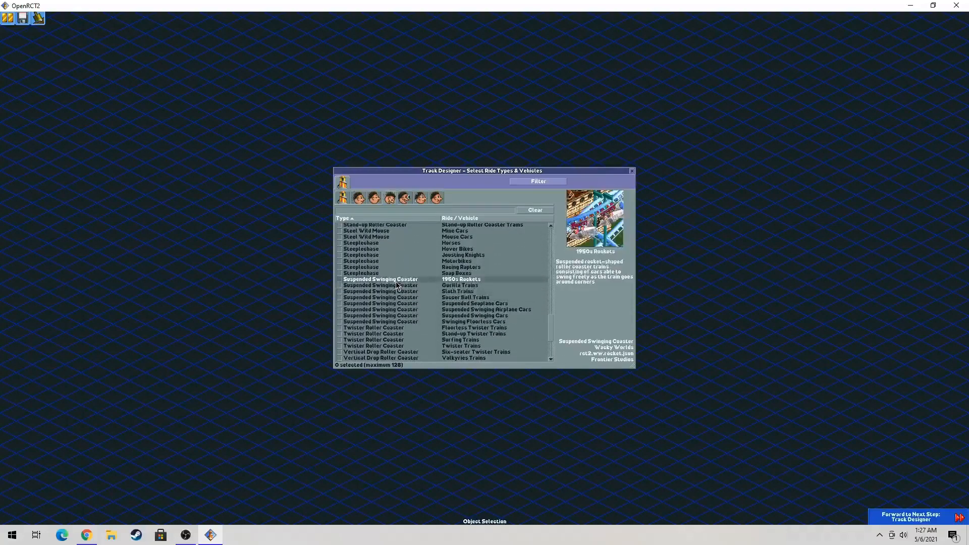
scroll("down", 3)
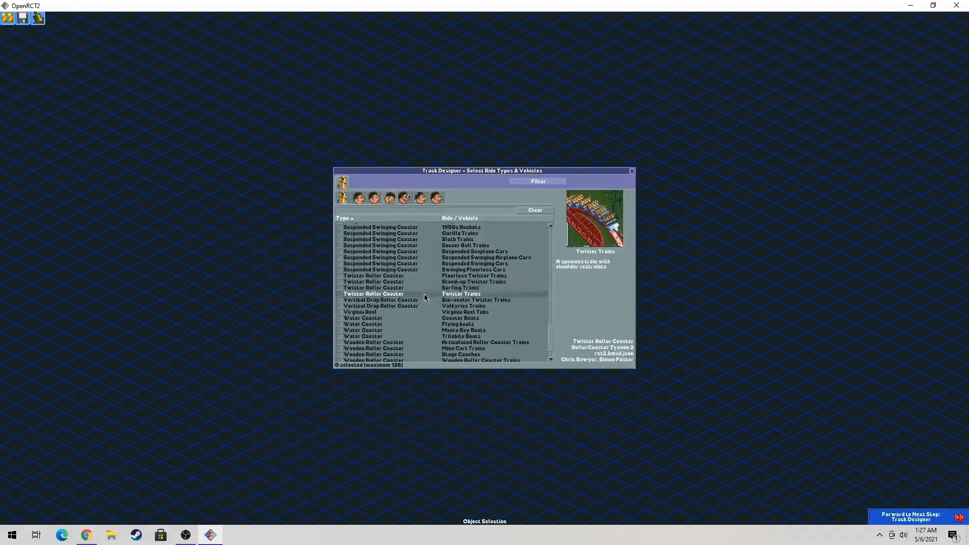
left_click(340, 294)
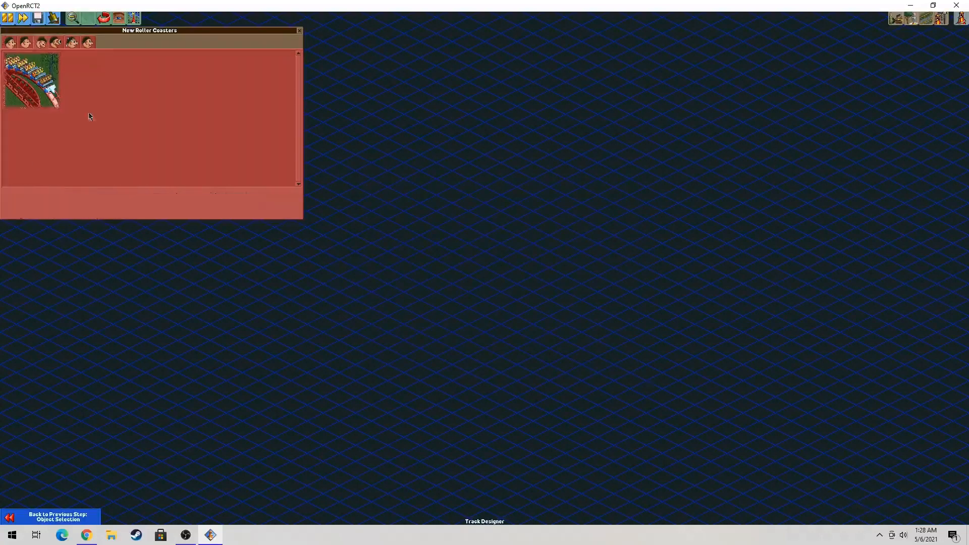
mouse_move(147, 142)
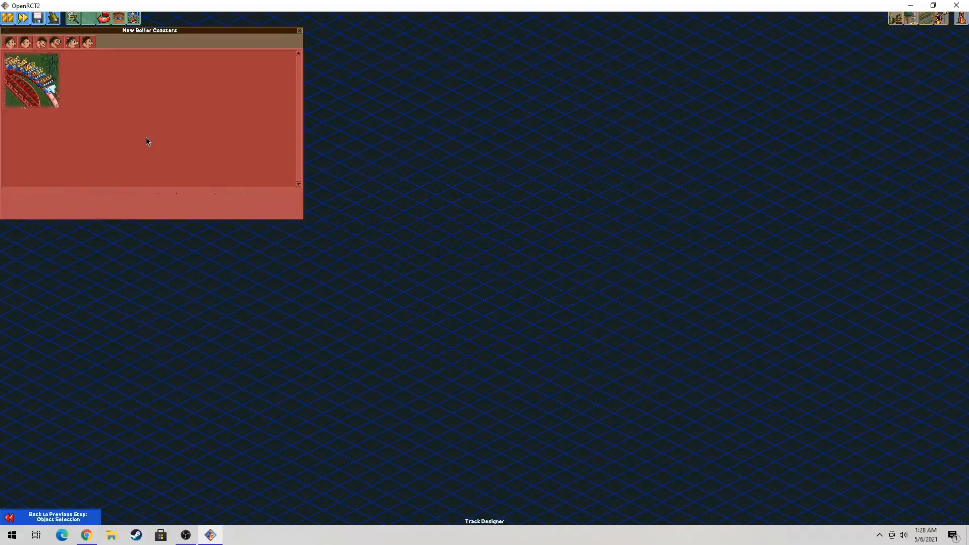
mouse_move(322, 160)
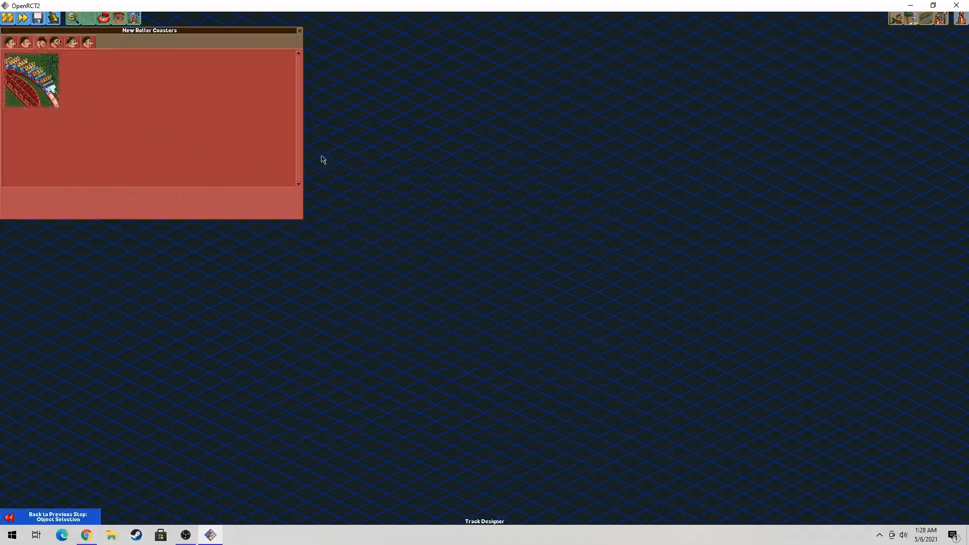
Step: Advance to the Track Designer step, showing the Twister Roller Coaster as the only ride type
left_click(299, 30)
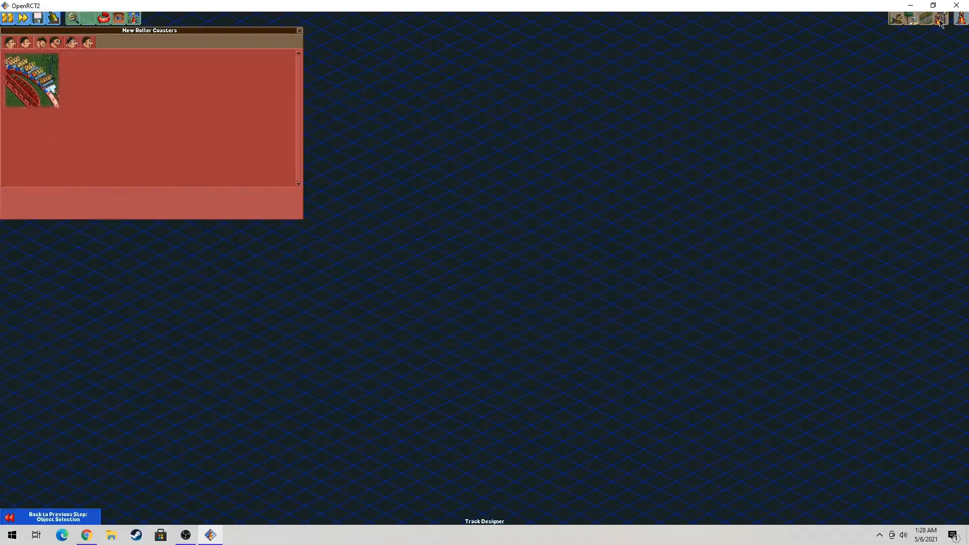
mouse_move(942, 18)
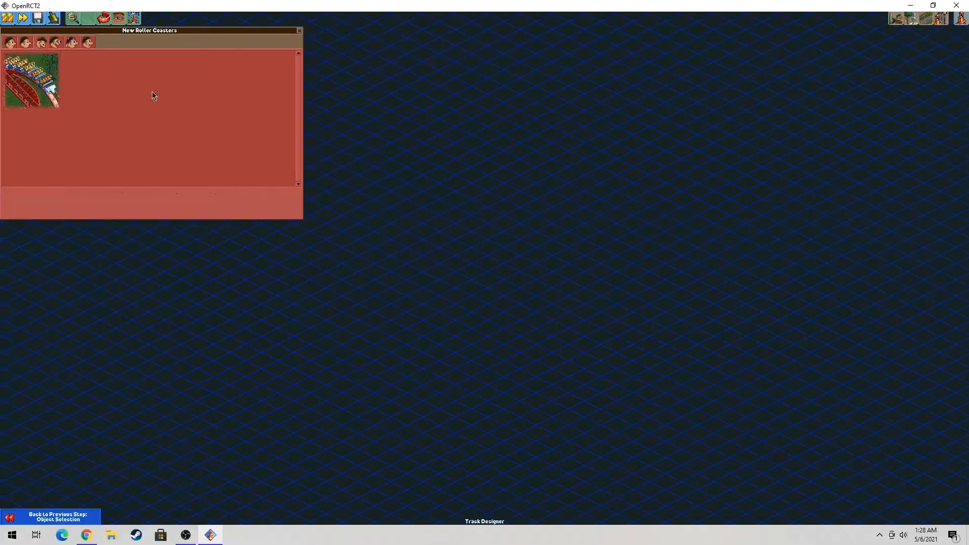
mouse_move(157, 100)
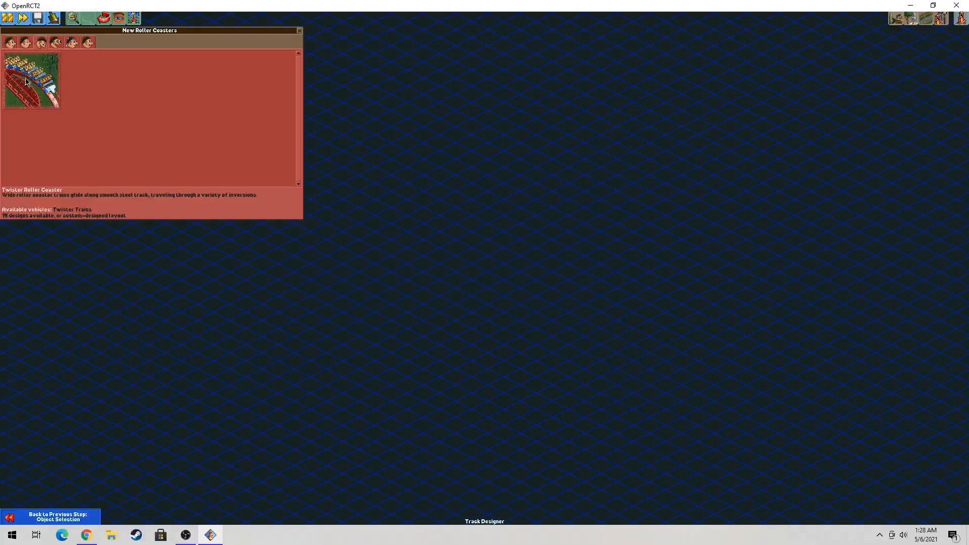
Step: Pick a custom Twister Roller Coaster design and lay its straight station platform near the map centre
left_click(31, 81)
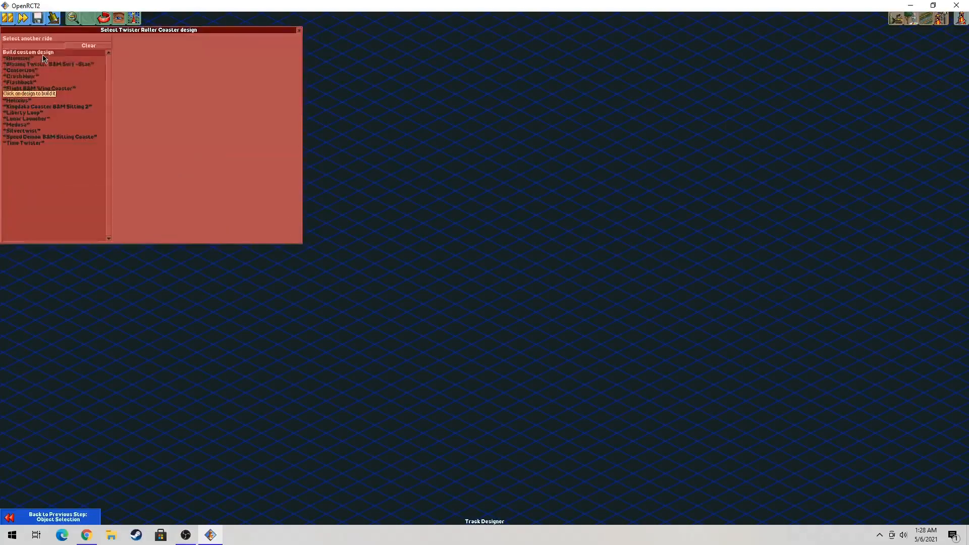
left_click(19, 58)
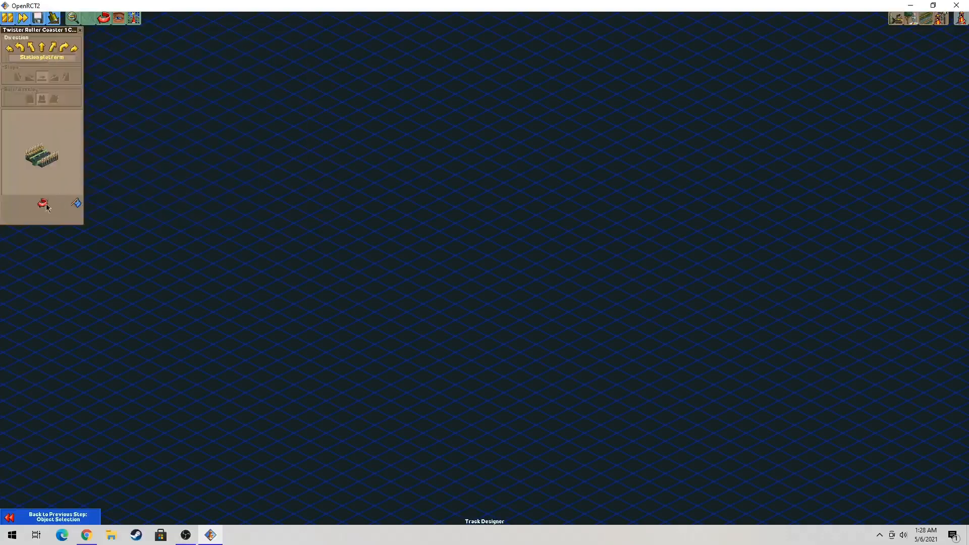
left_click(294, 162)
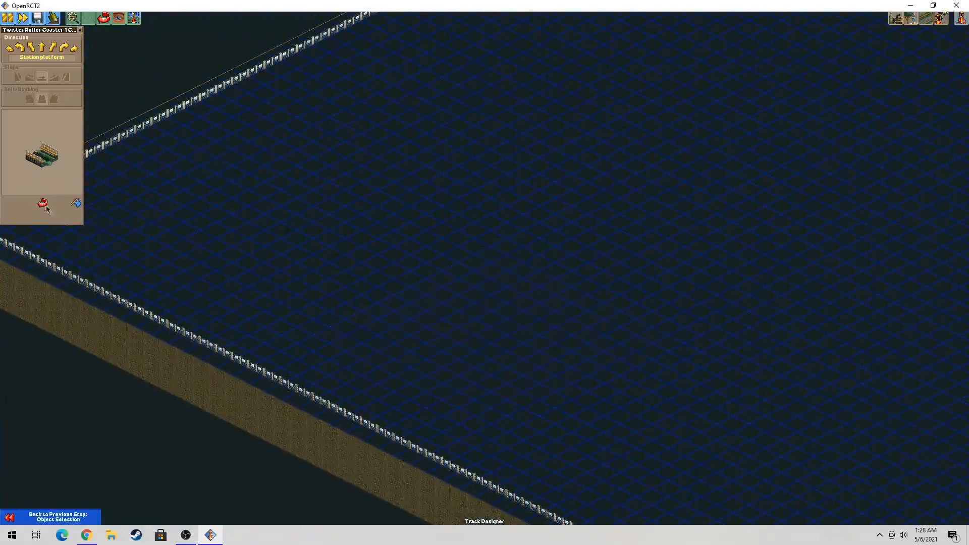
left_click(440, 297)
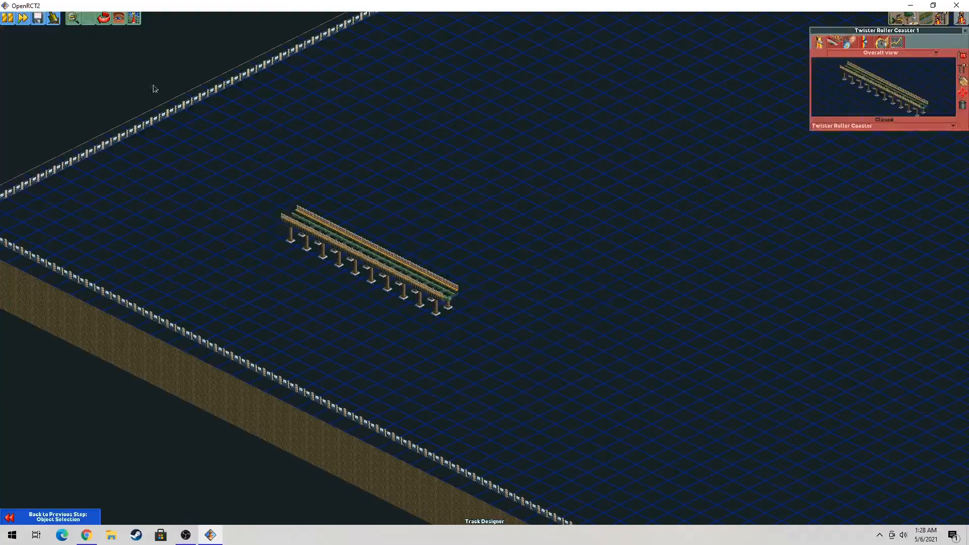
mouse_move(728, 130)
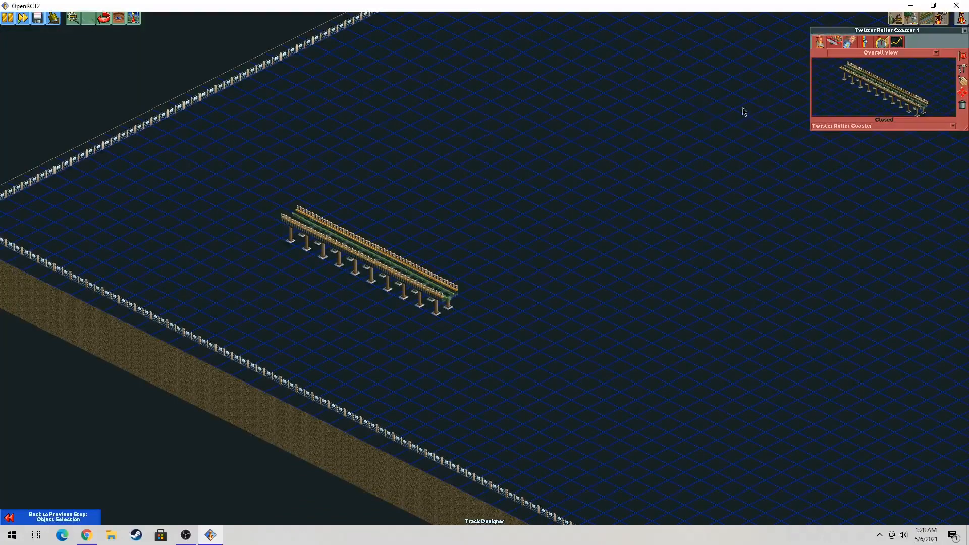
mouse_move(147, 101)
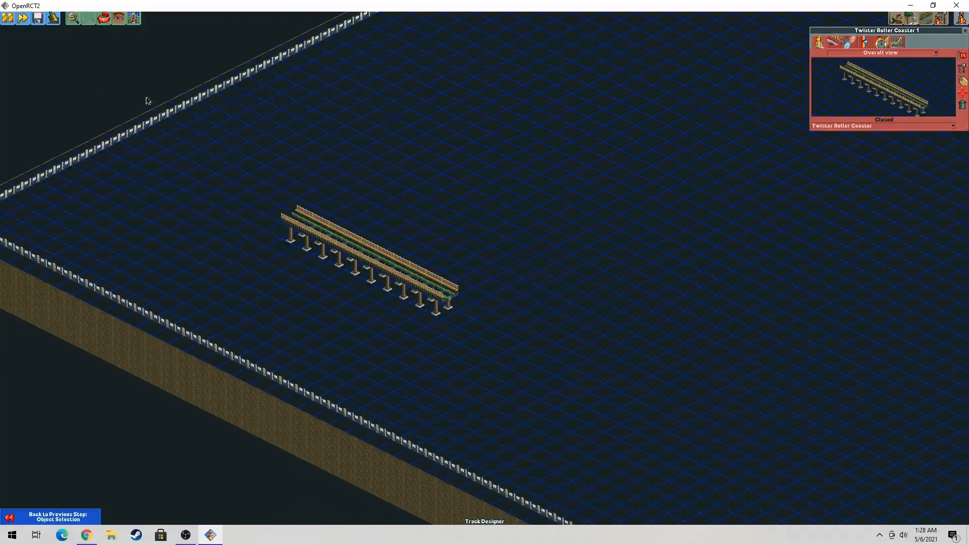
Step: In the Ride cheats tab, enable arbitrary ride type changes and vehicles from other track types
left_click(133, 17)
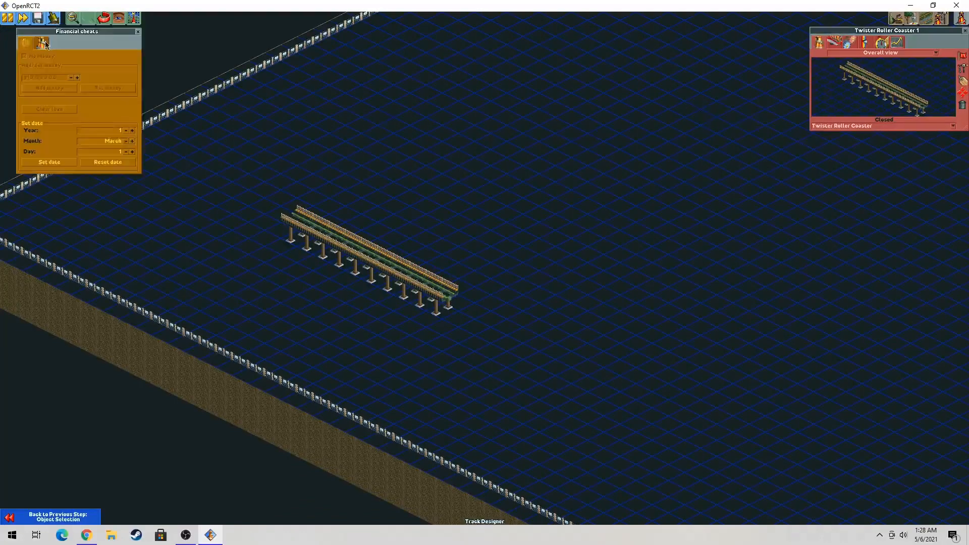
left_click(41, 42)
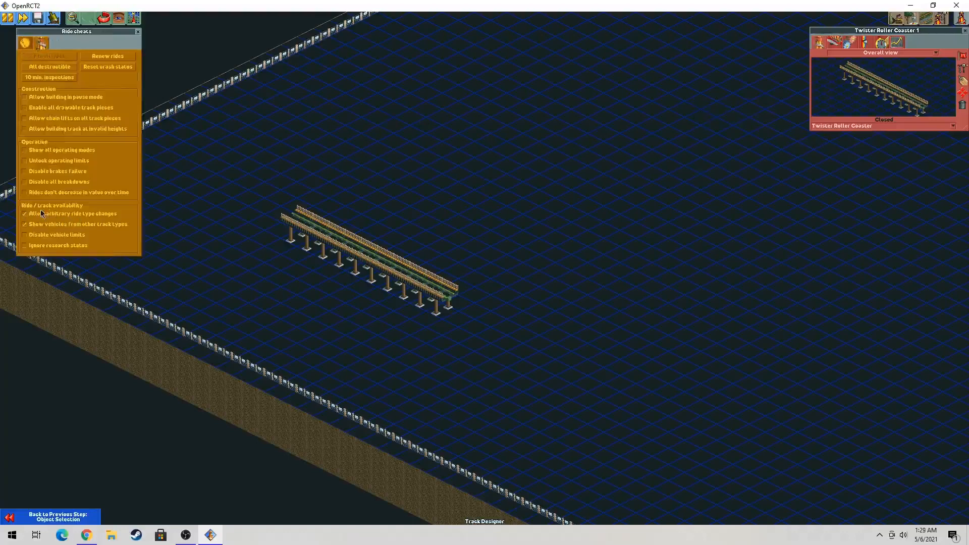
left_click(24, 224)
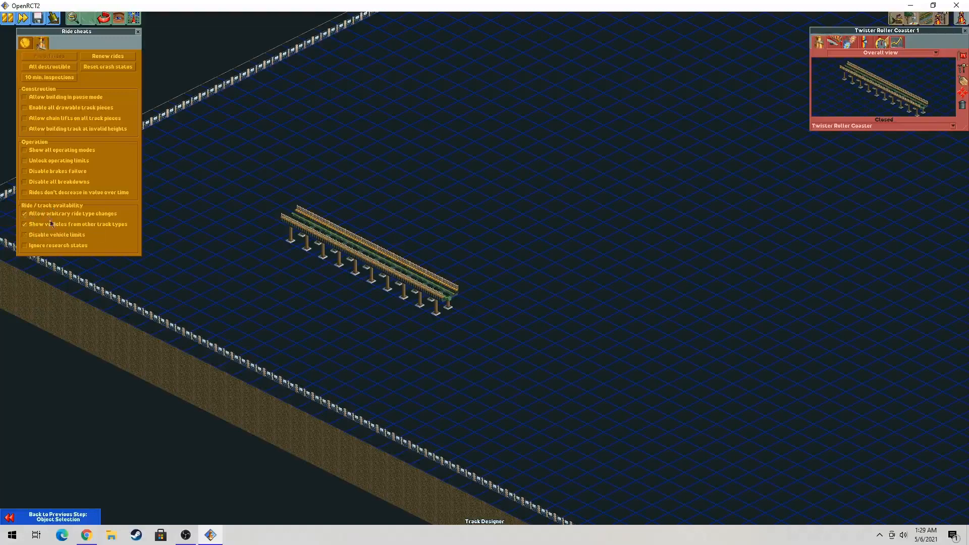
mouse_move(52, 37)
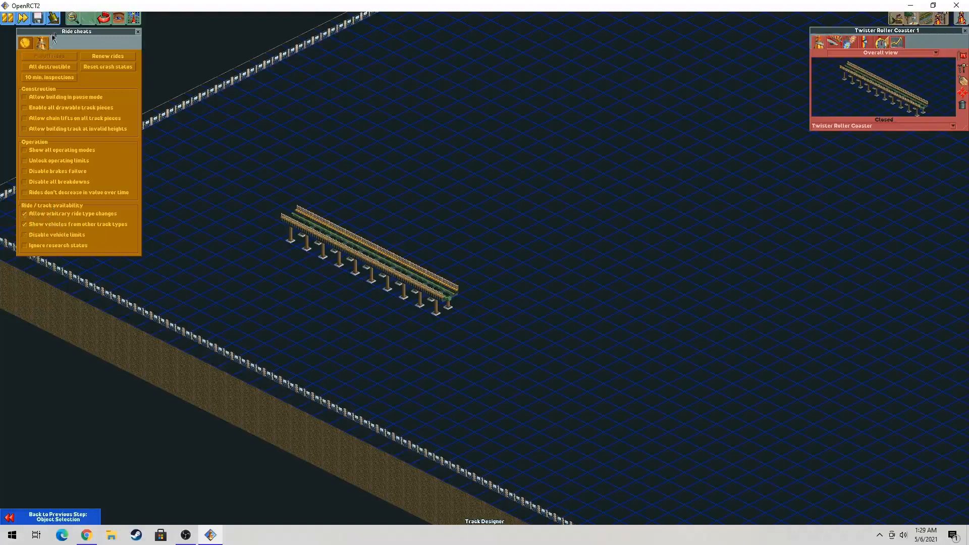
mouse_move(130, 41)
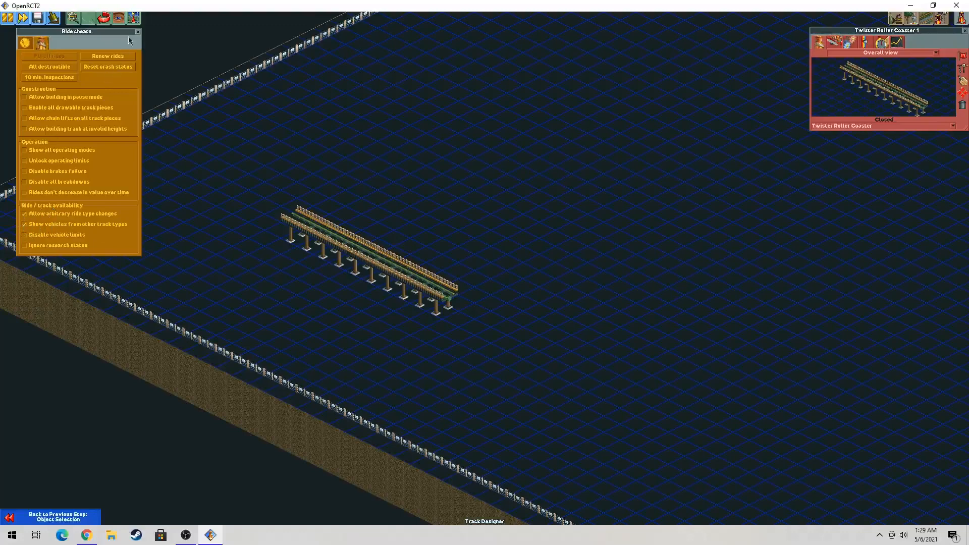
Step: Close the cheats and reopen construction from Hybrid Coaster 1's ride window
left_click(137, 31)
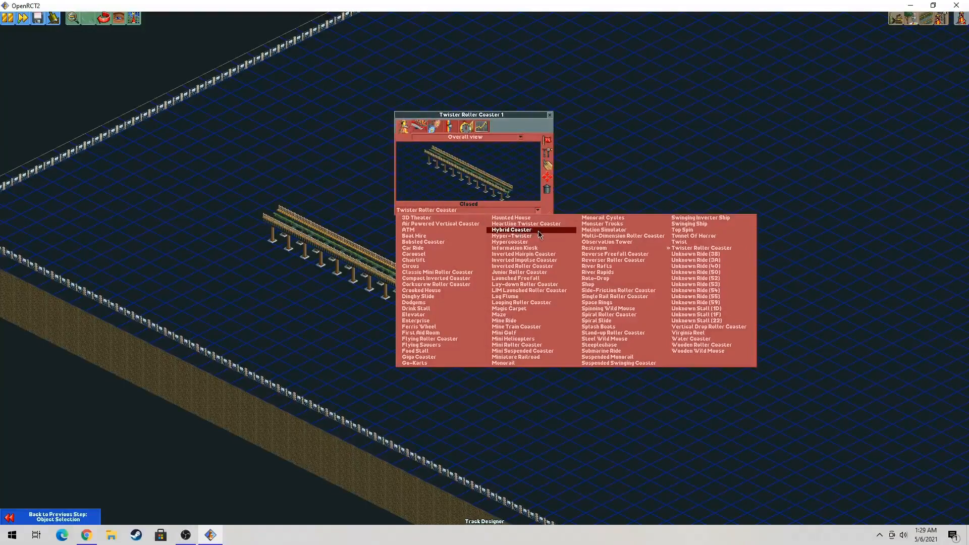
left_click(511, 229)
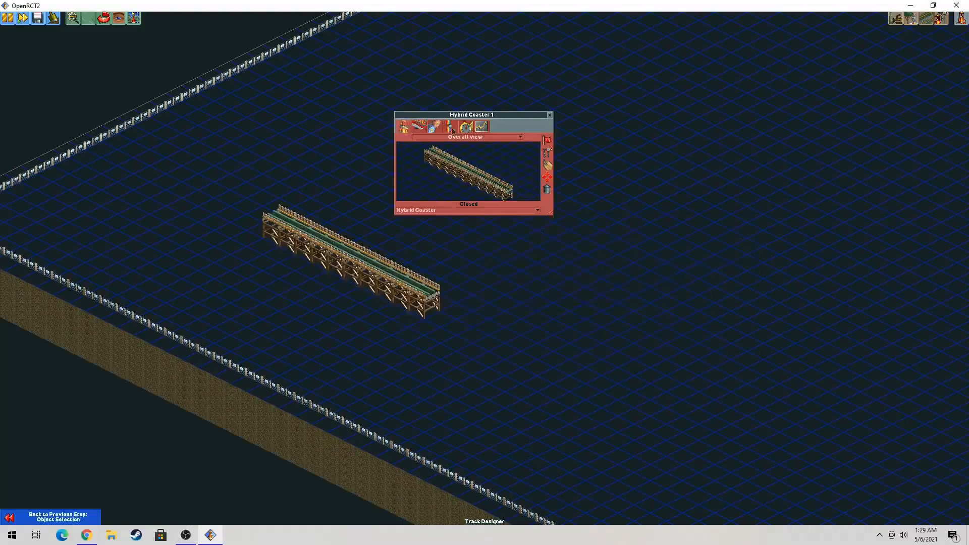
mouse_move(546, 153)
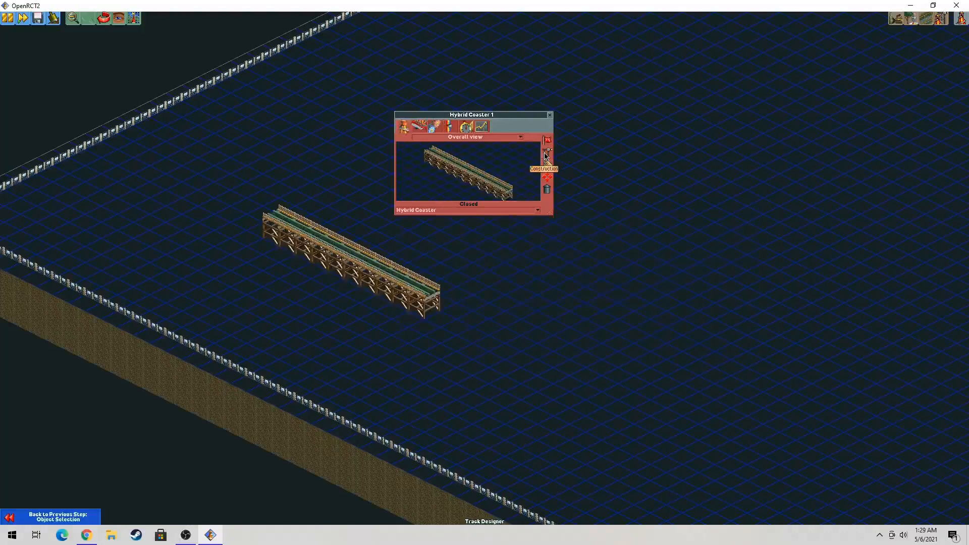
left_click(546, 153)
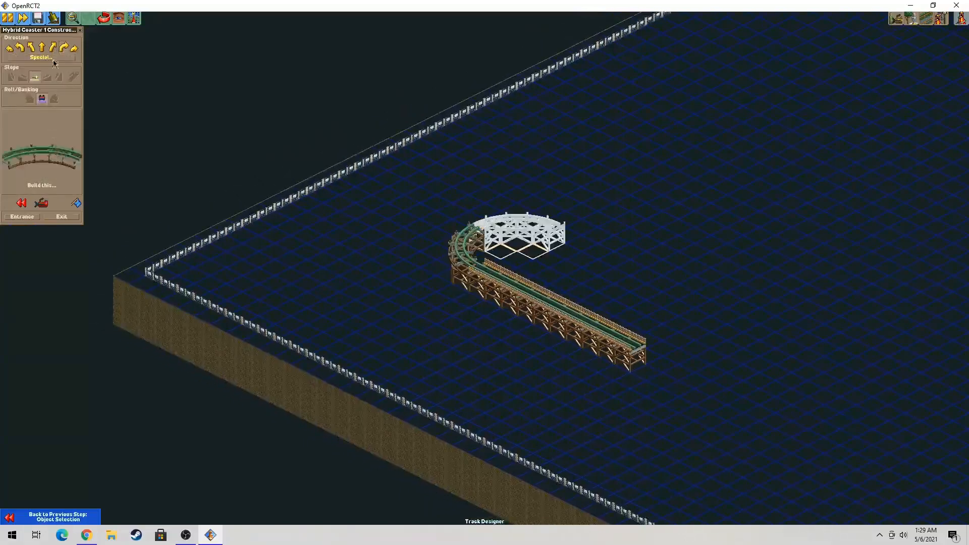
Step: Build the left turn after the station and start the steep chain-lift climb
left_click(58, 76)
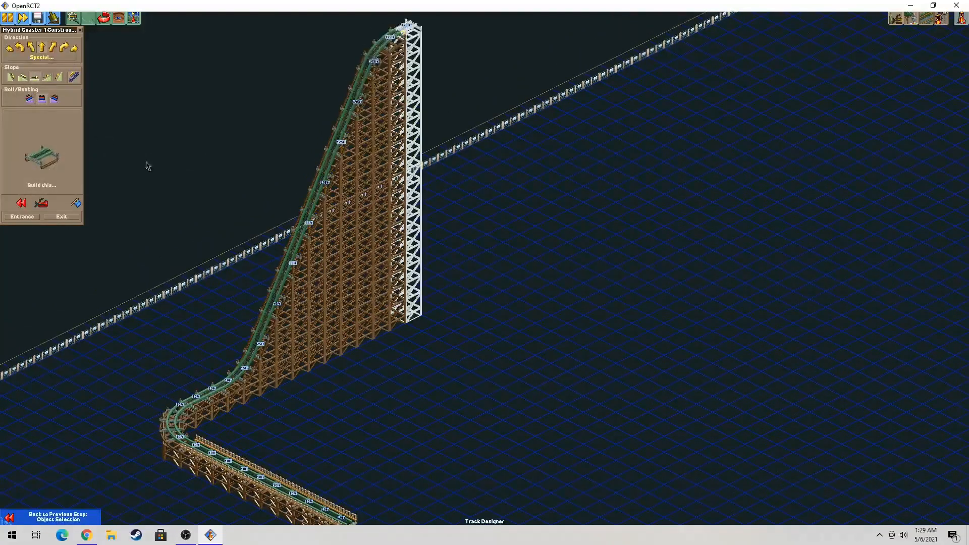
scroll("down", 3)
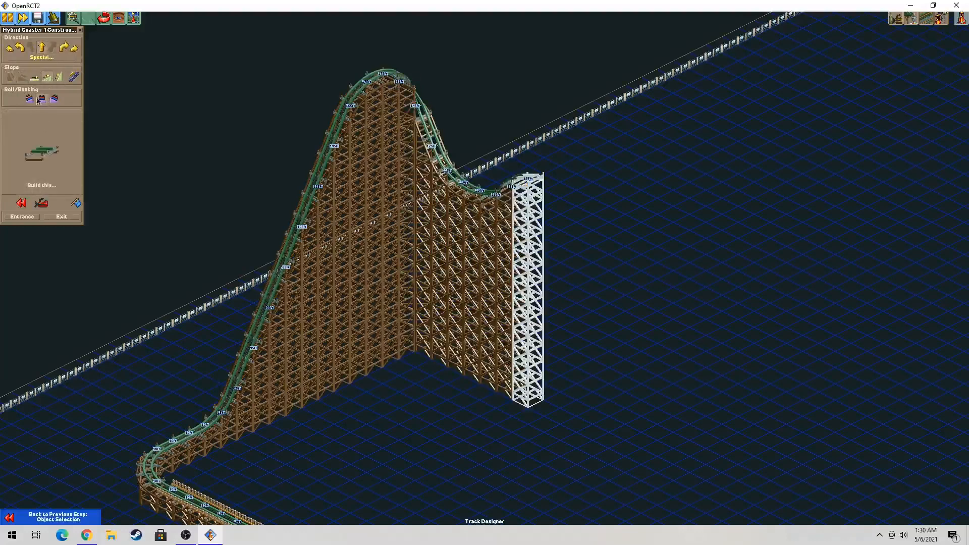
Step: Add another drop piece down to the ground and set the main track colour to purple
left_click(23, 77)
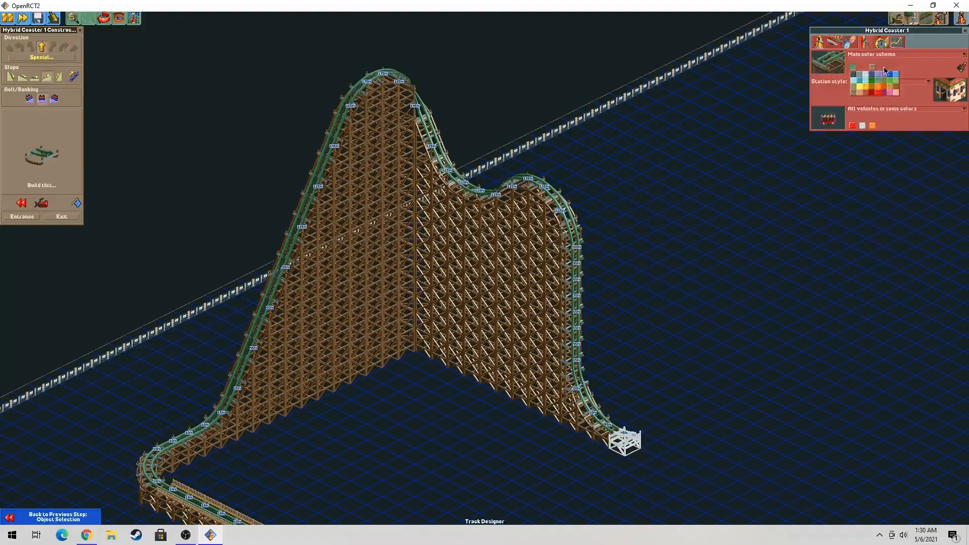
left_click(895, 76)
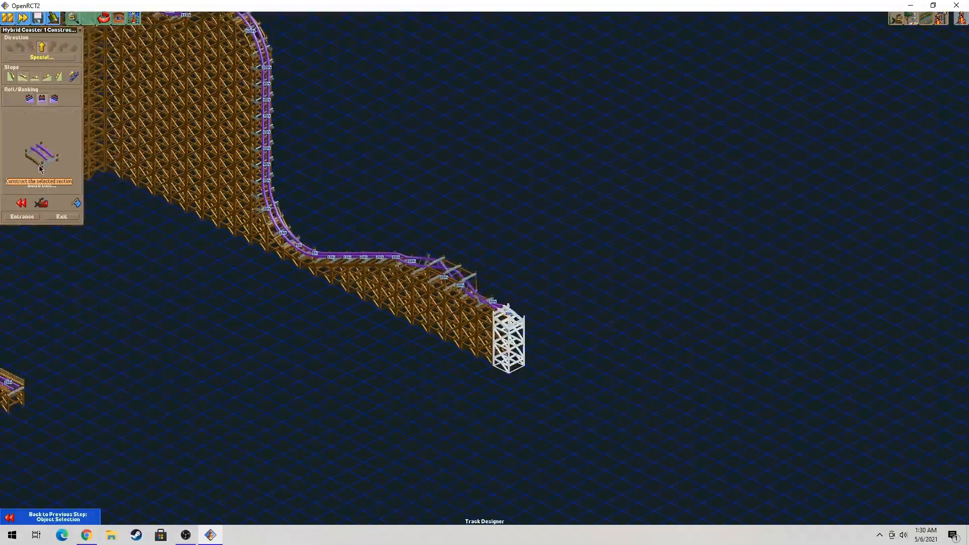
Step: Build a small airtime hill, a banked U-turn, another hump and a rising stretch
left_click(41, 153)
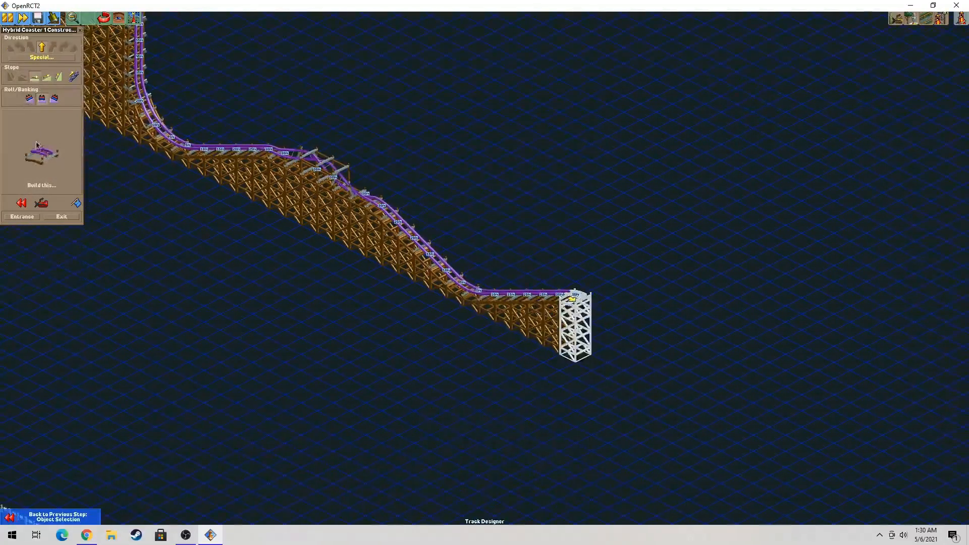
left_click(22, 76)
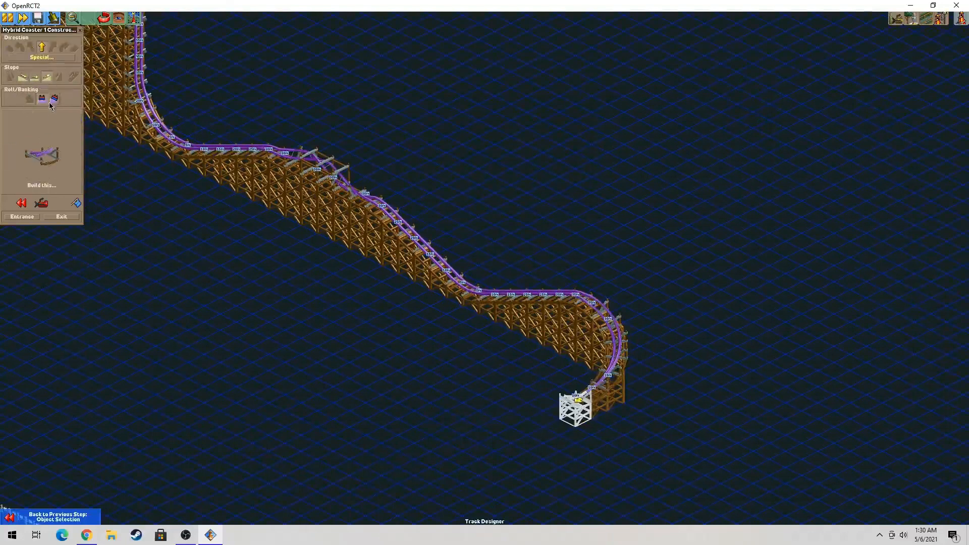
left_click(41, 184)
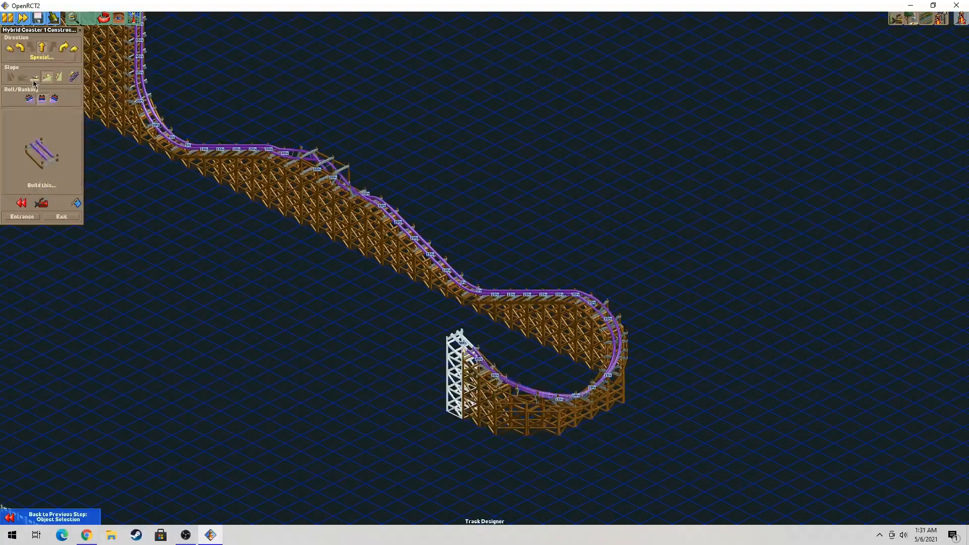
left_click(11, 76)
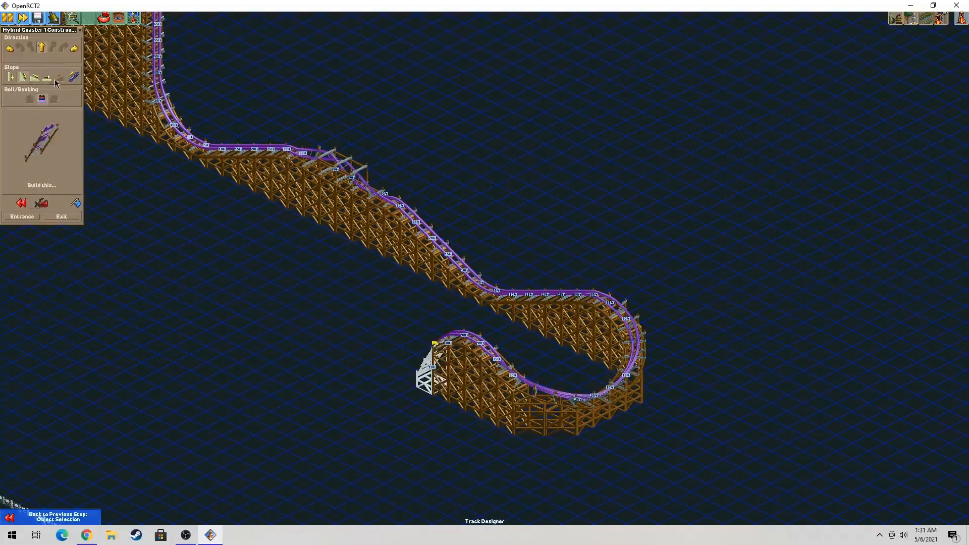
left_click(46, 76)
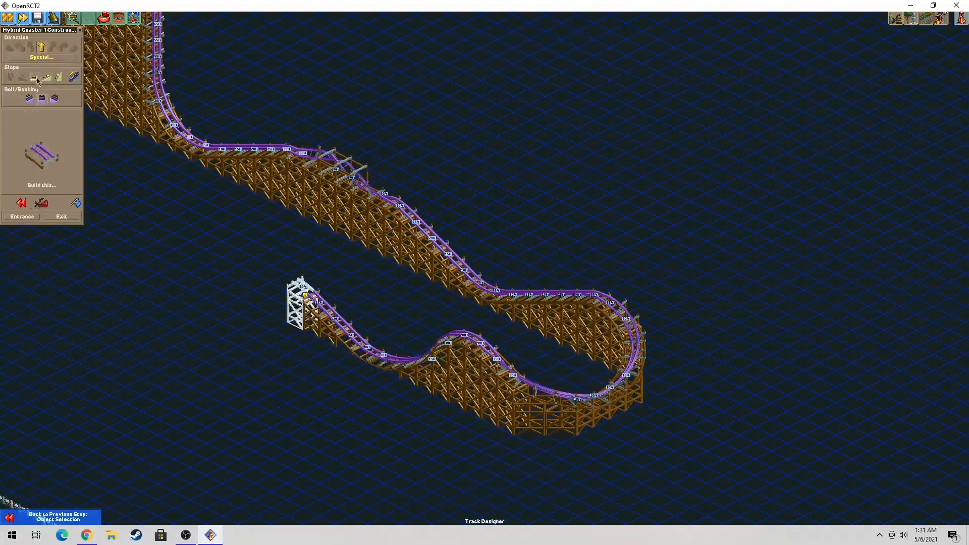
left_click(42, 57)
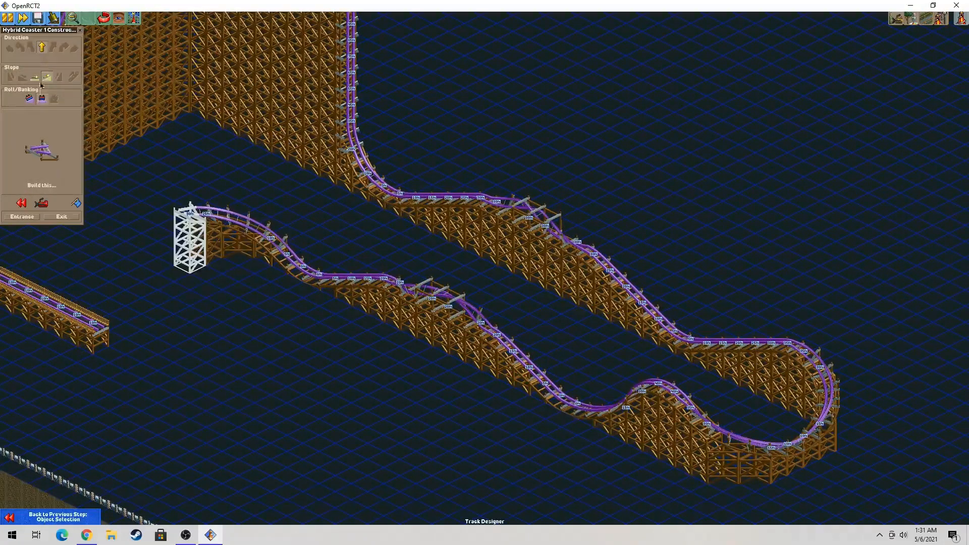
Step: Add a banked curve, a flat piece and tight curves dropping into a low U-turn
left_click(41, 47)
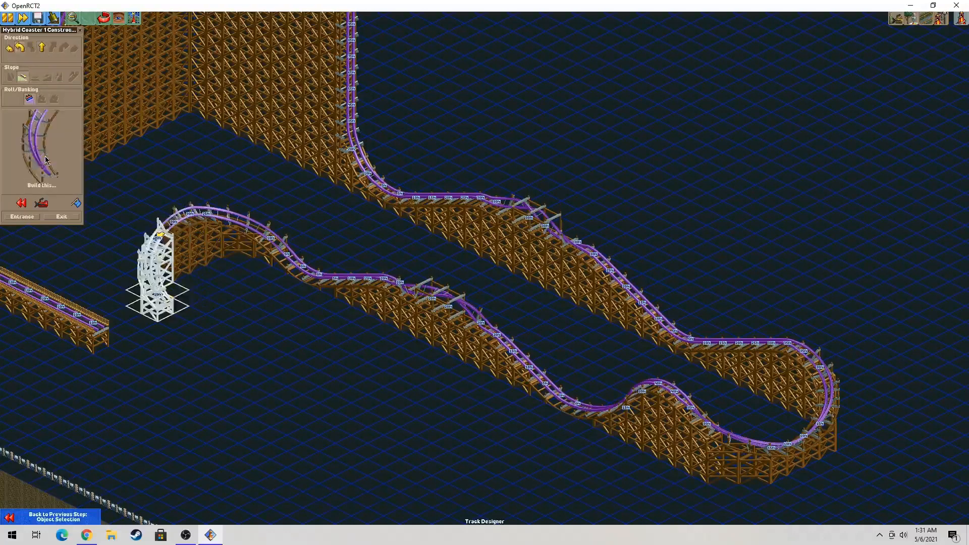
left_click(35, 77)
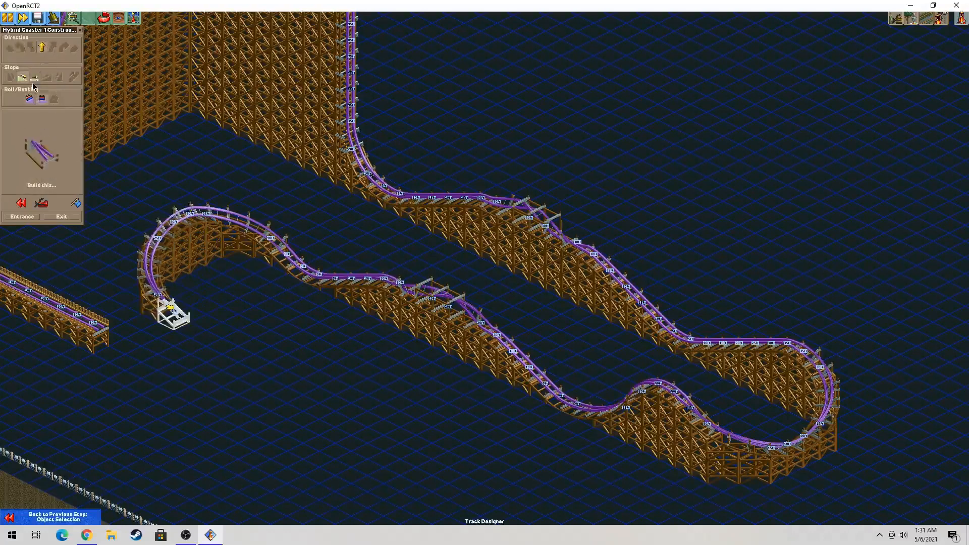
left_click(35, 76)
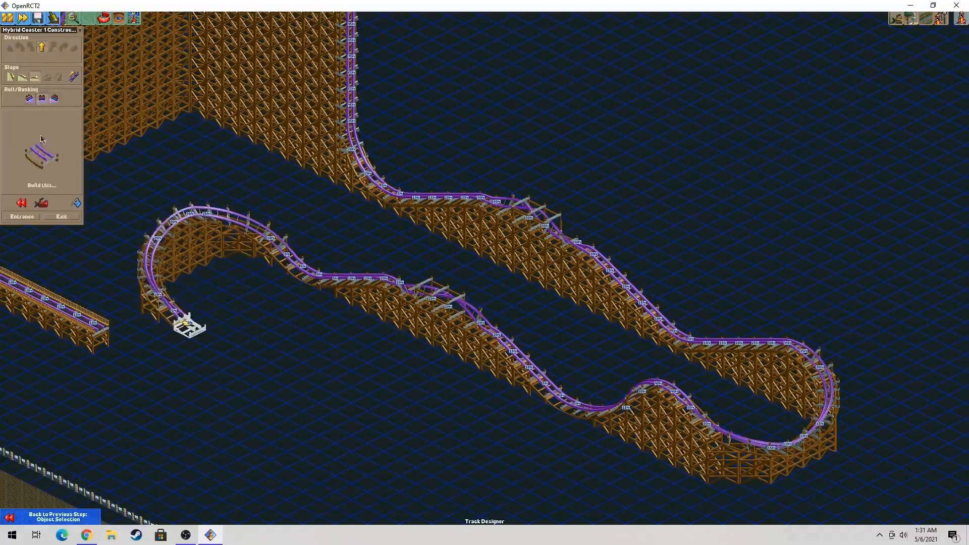
left_click(40, 48)
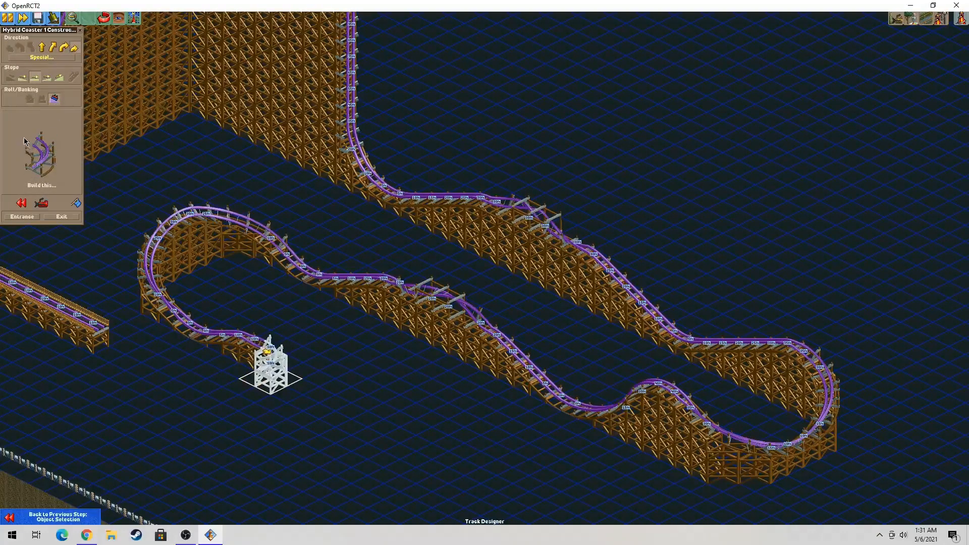
left_click(40, 185)
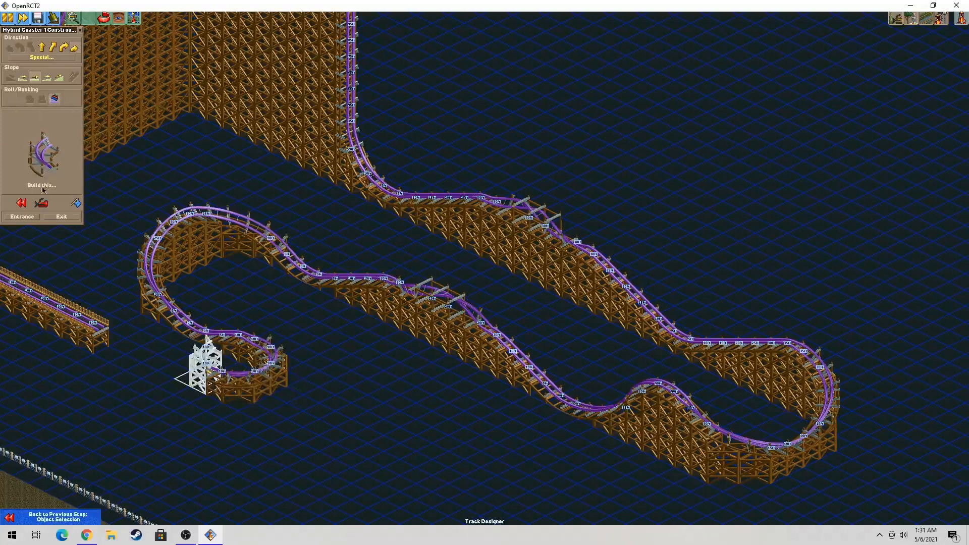
left_click(58, 76)
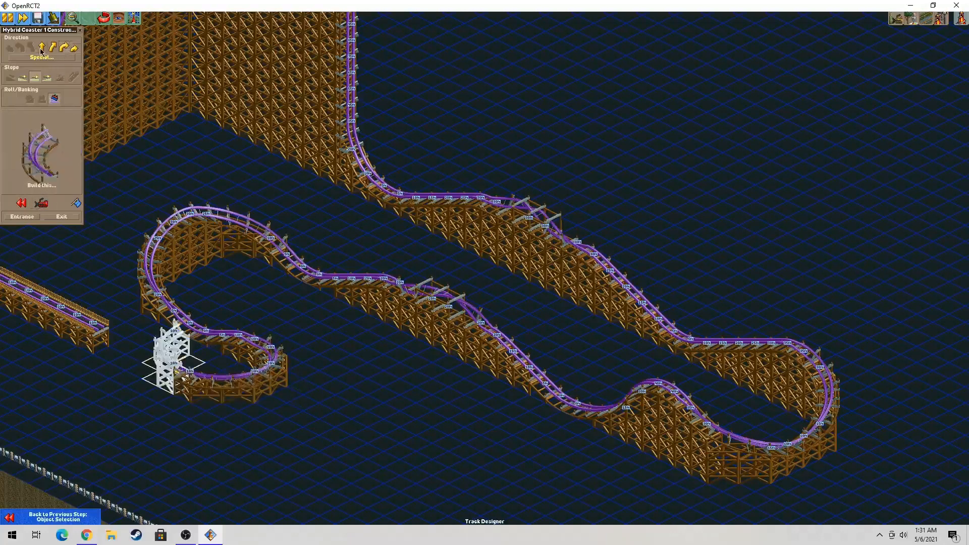
left_click(40, 57)
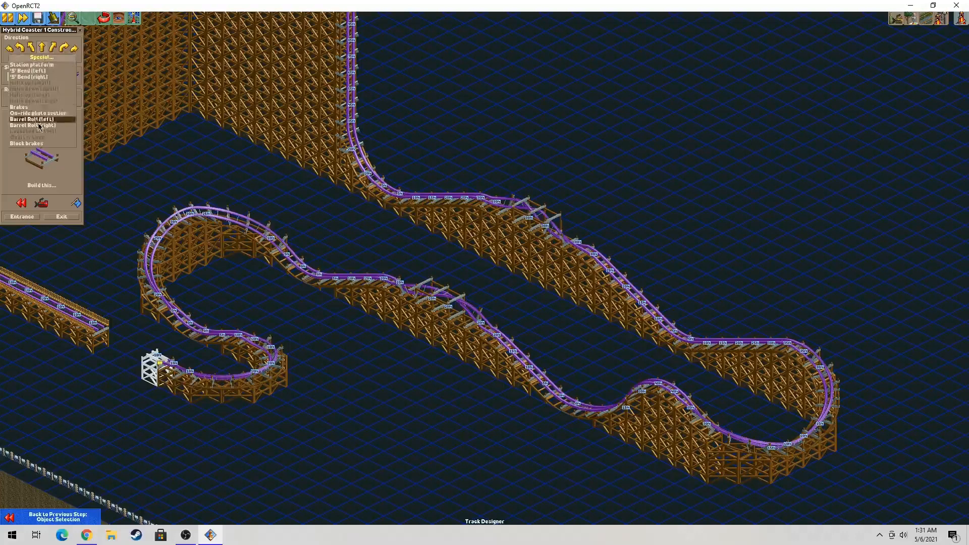
Step: Add a special track element to close the circuit back to the station
left_click(32, 125)
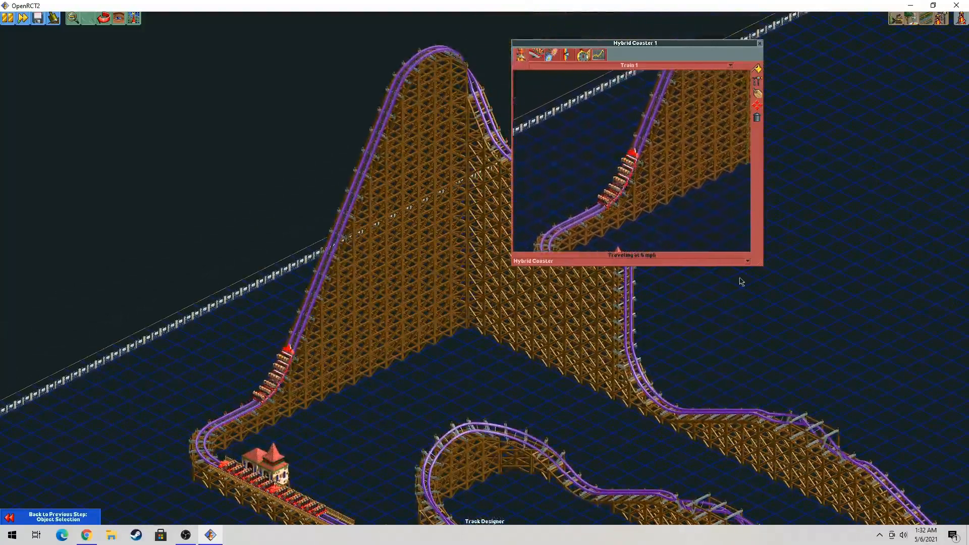
Step: Recolour the Hybrid Coaster's trains green in the ride's Colour tab
left_click(580, 55)
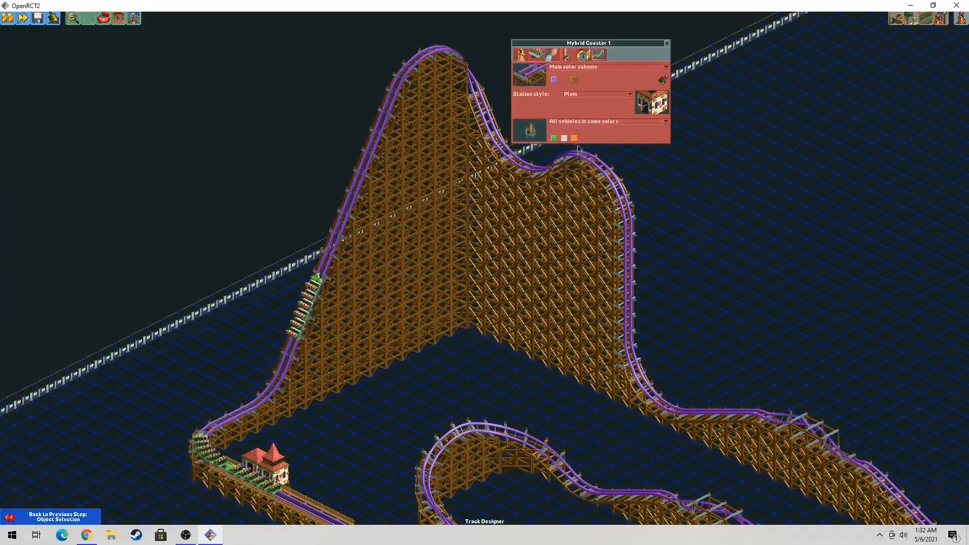
left_click(533, 55)
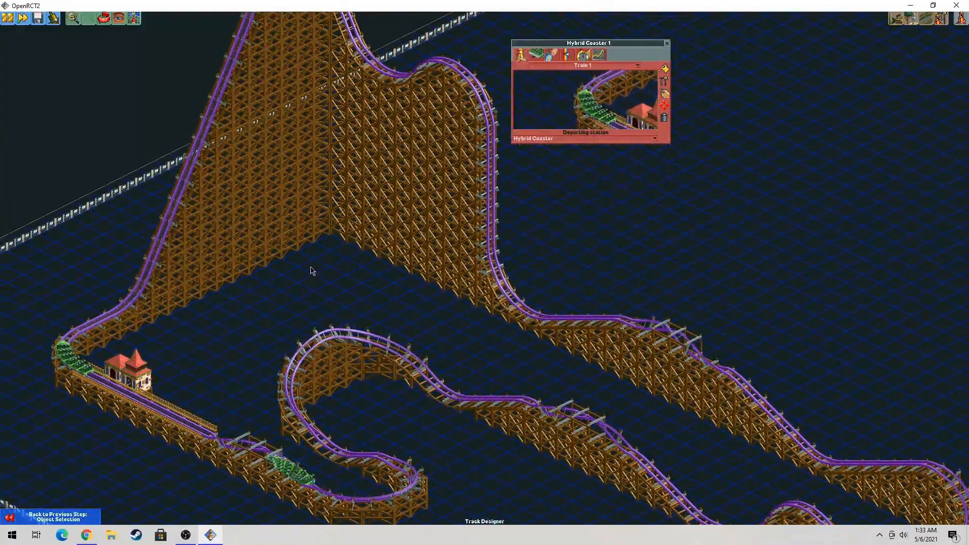
Step: Check the ride status options, then close the Hybrid Coaster 1 window
left_click(598, 55)
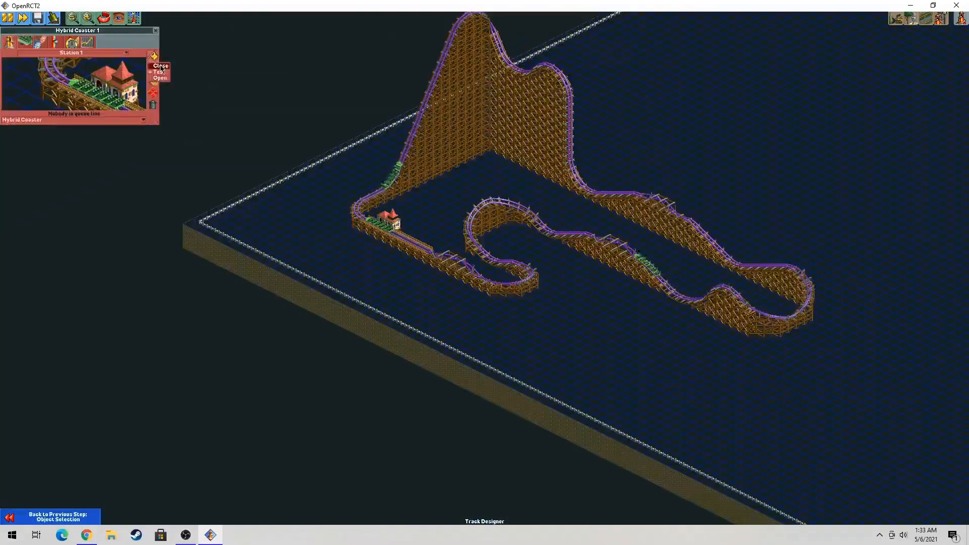
left_click(155, 31)
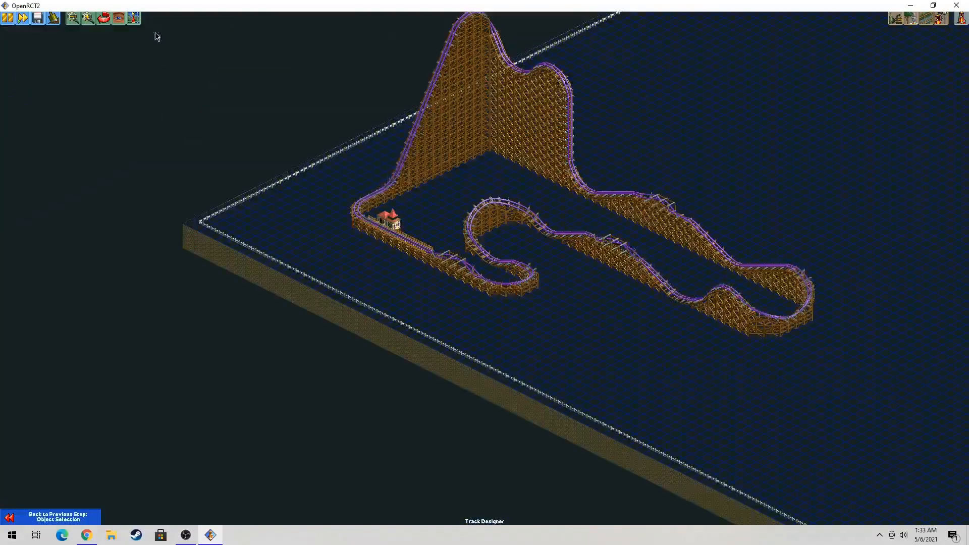